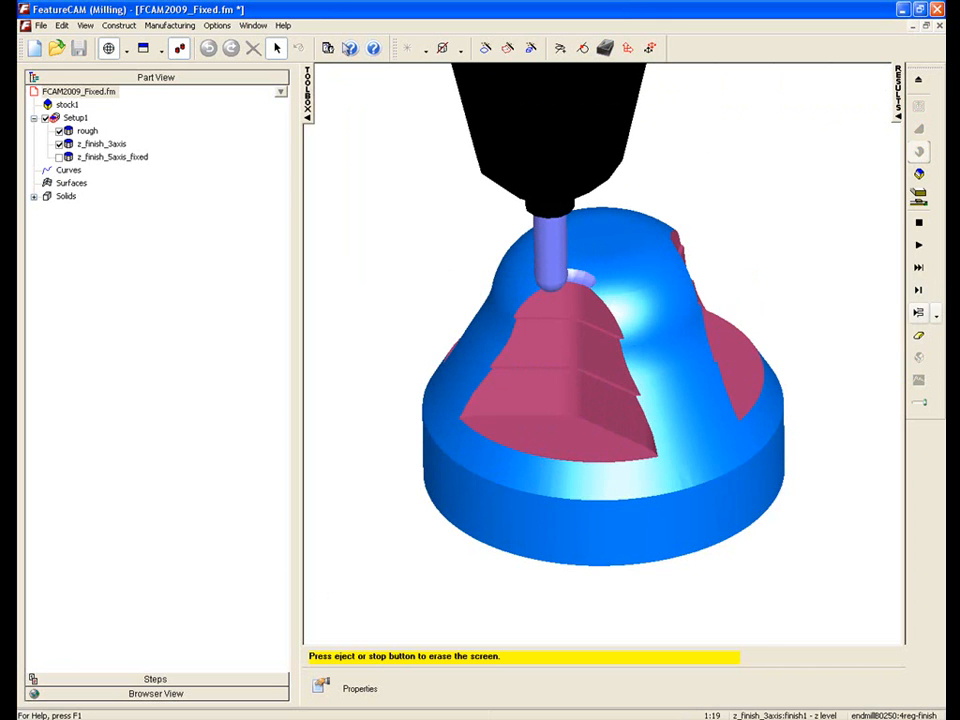
Play the rough and 3-axis z-level finish simulation, then clear it to the plain dome
left_click(917, 246)
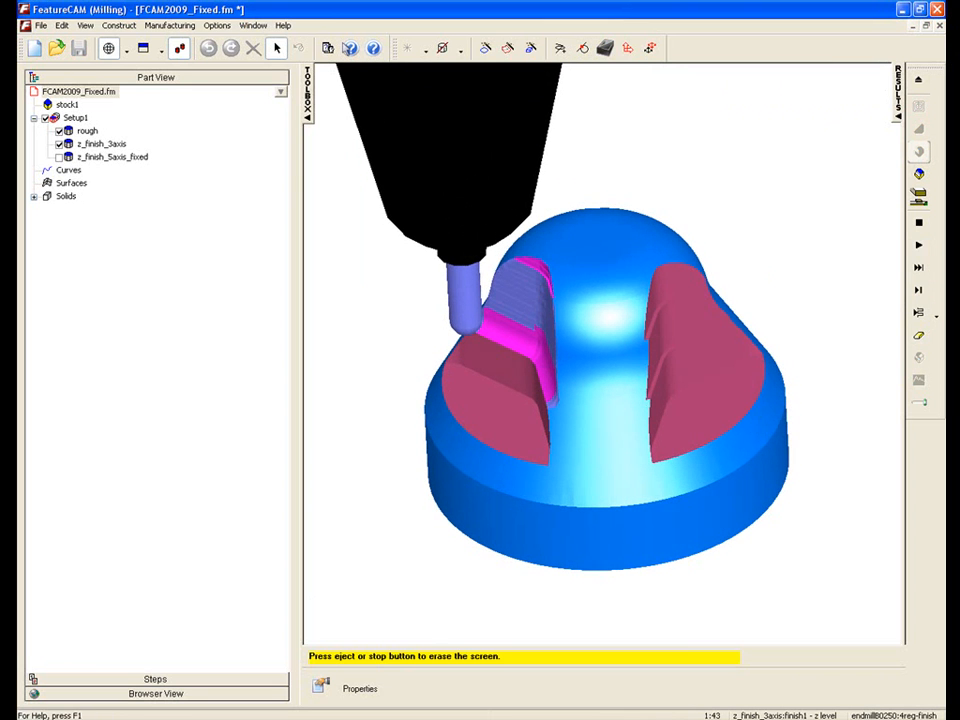
left_click(917, 245)
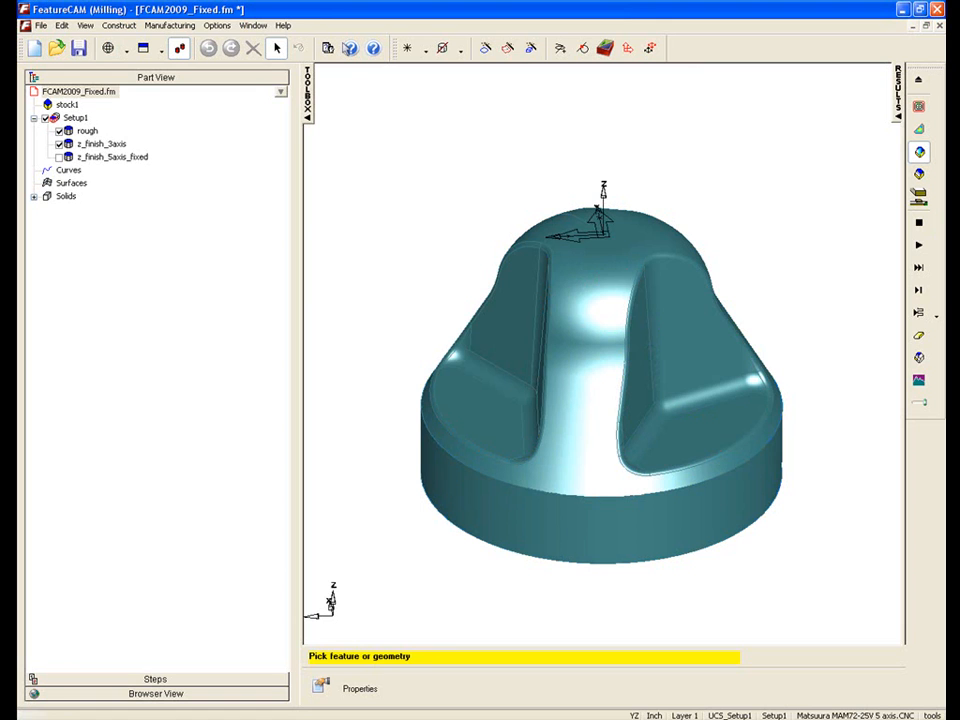
Show z_finish_3axis properties with its z level operation's vertical Z tool axis
right_click(100, 144)
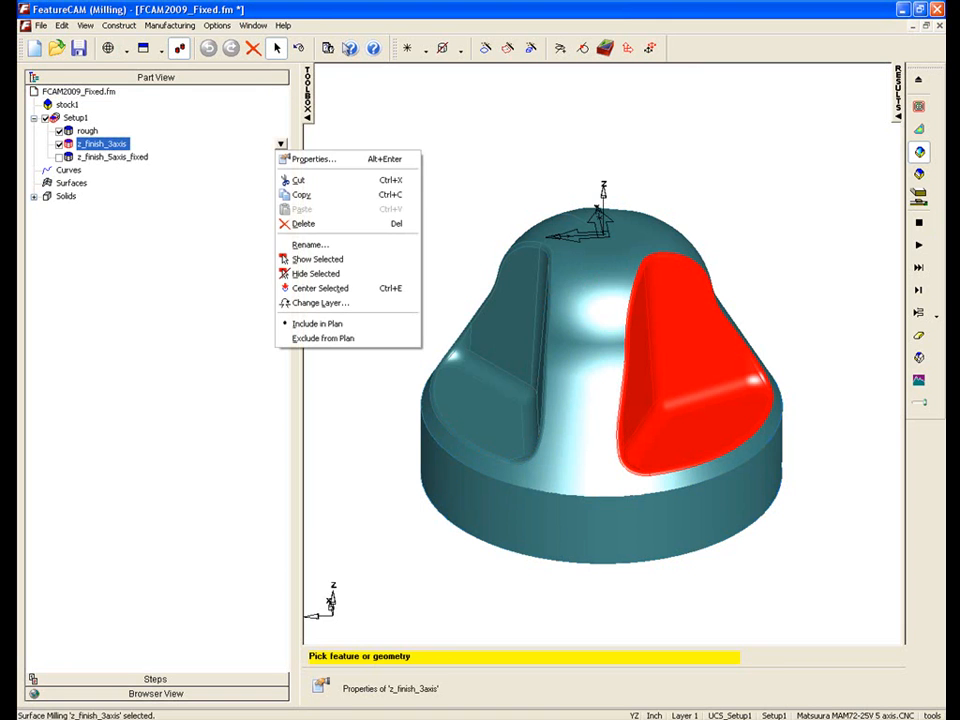
left_click(312, 159)
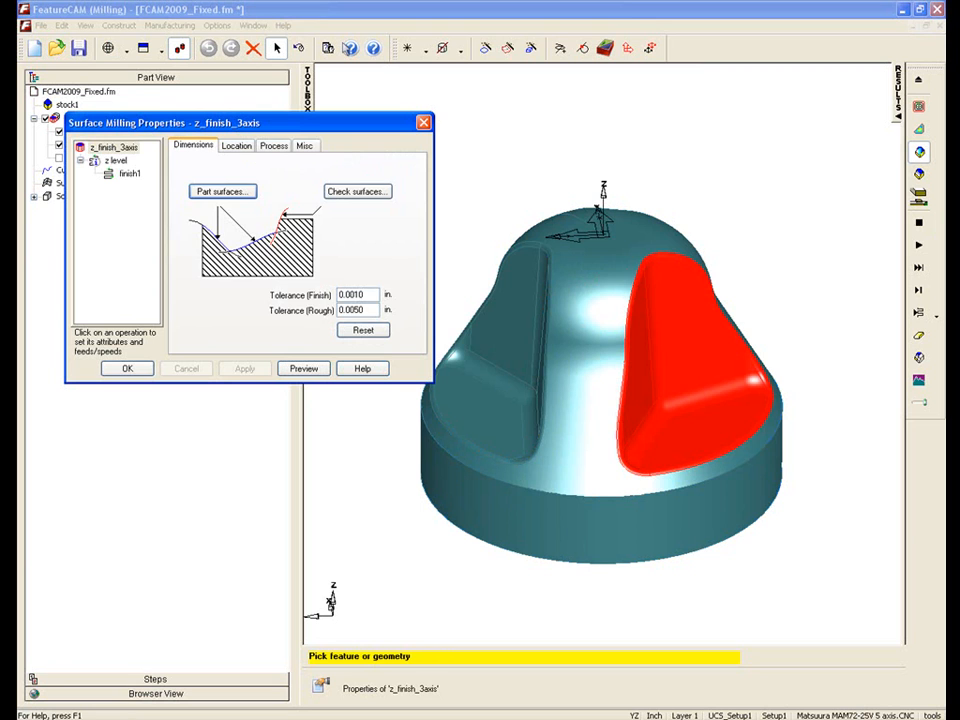
left_click(283, 145)
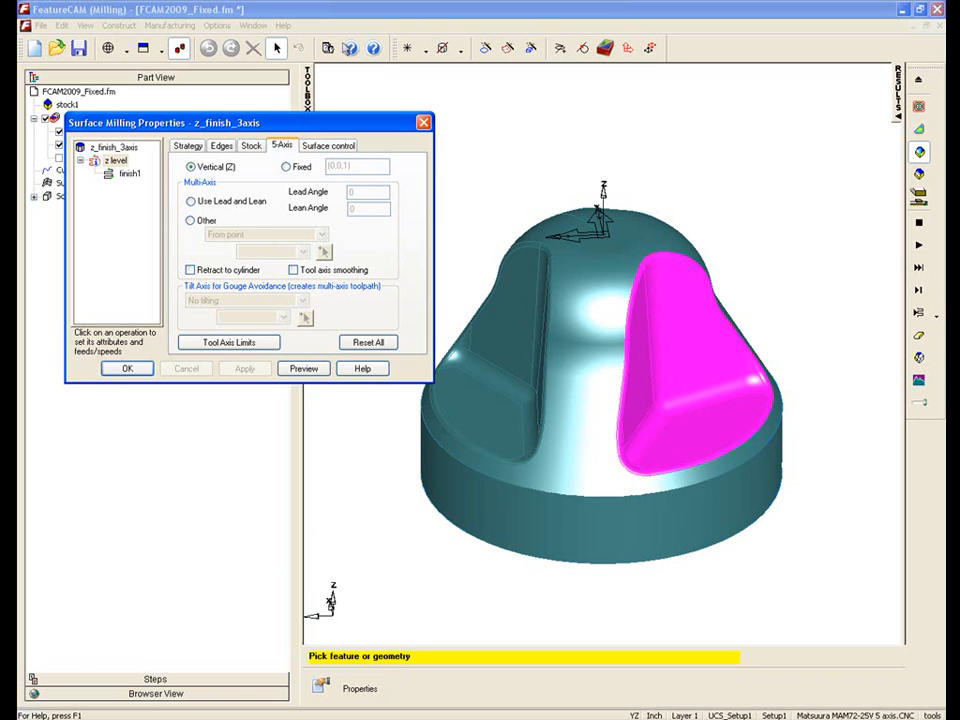
Close the 3-axis properties and view z_finish_5axis_fixed's z level tool axis settings
left_click(127, 368)
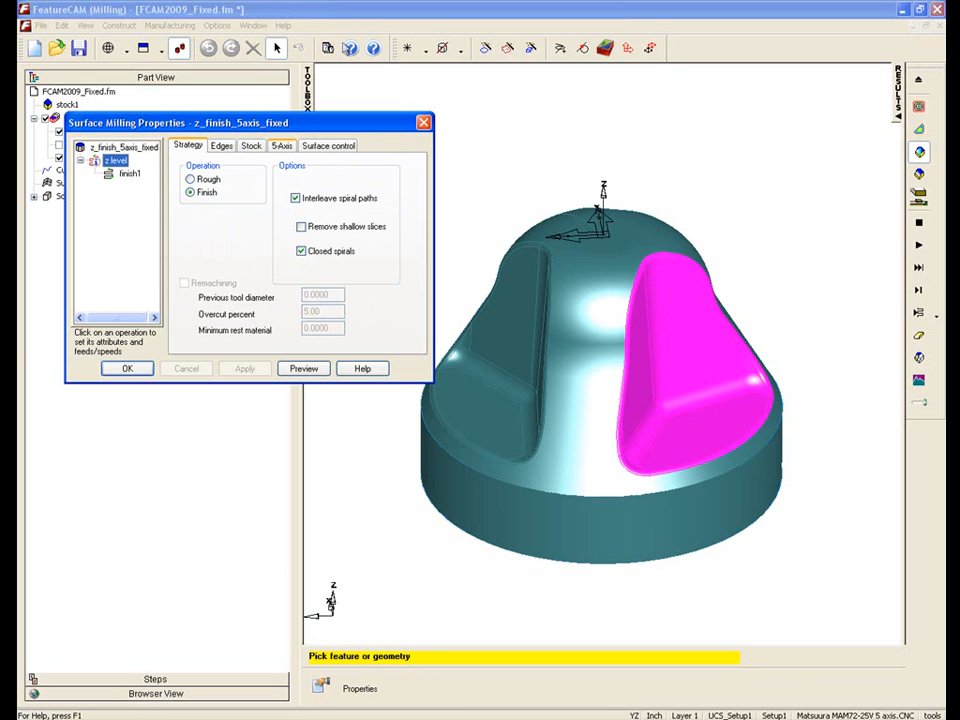
left_click(283, 145)
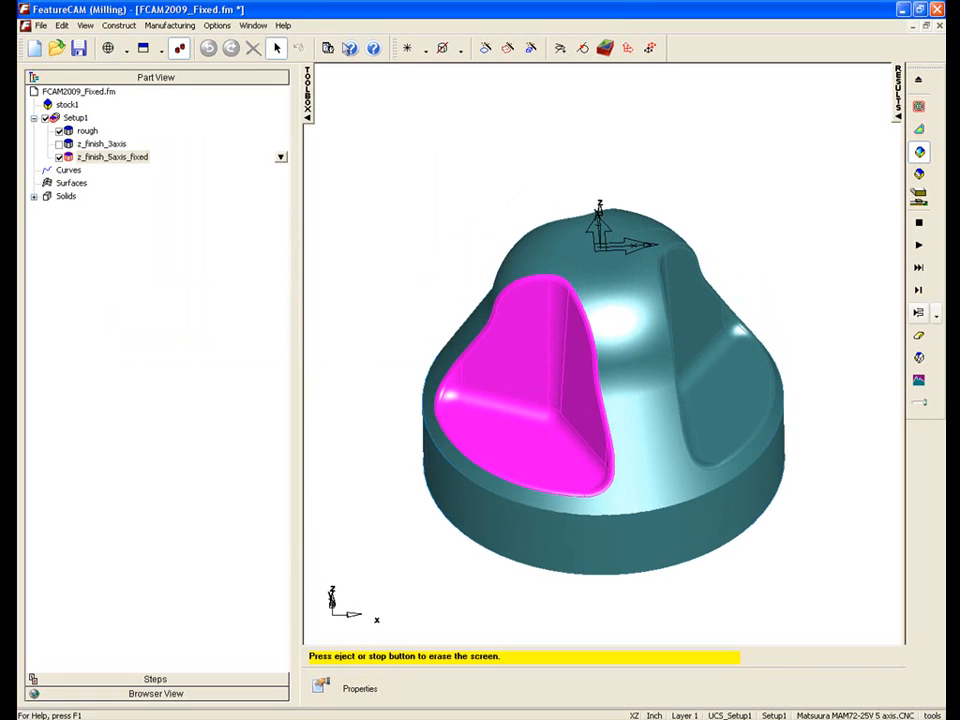
Simulate z_finish_5axis_fixed, showing the tilted tool cutting the dome without holder gouges
left_click(917, 246)
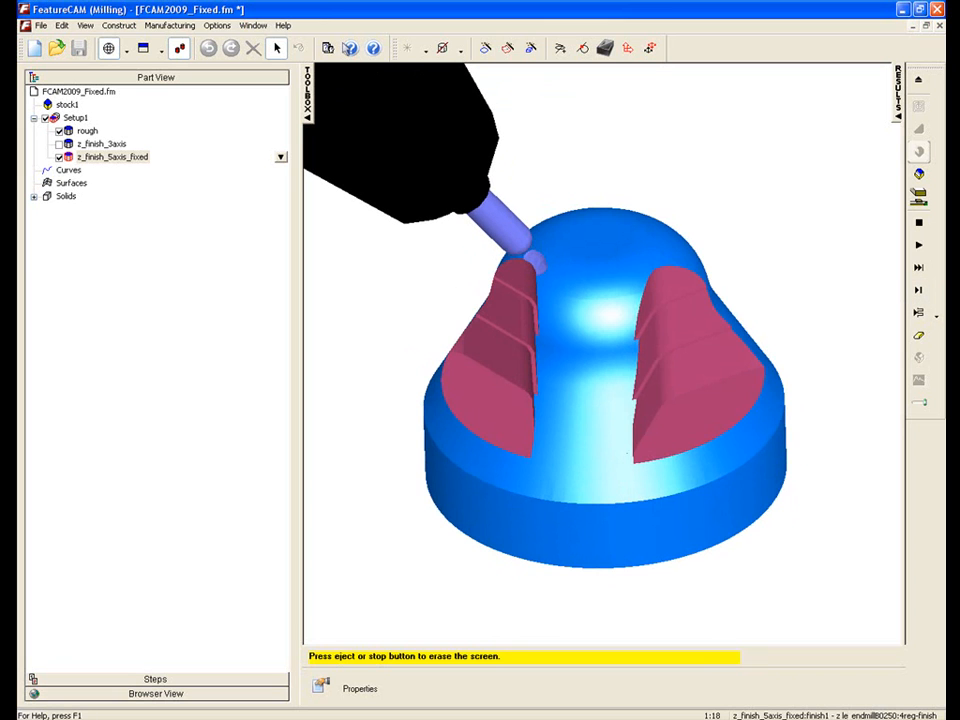
left_click(918, 245)
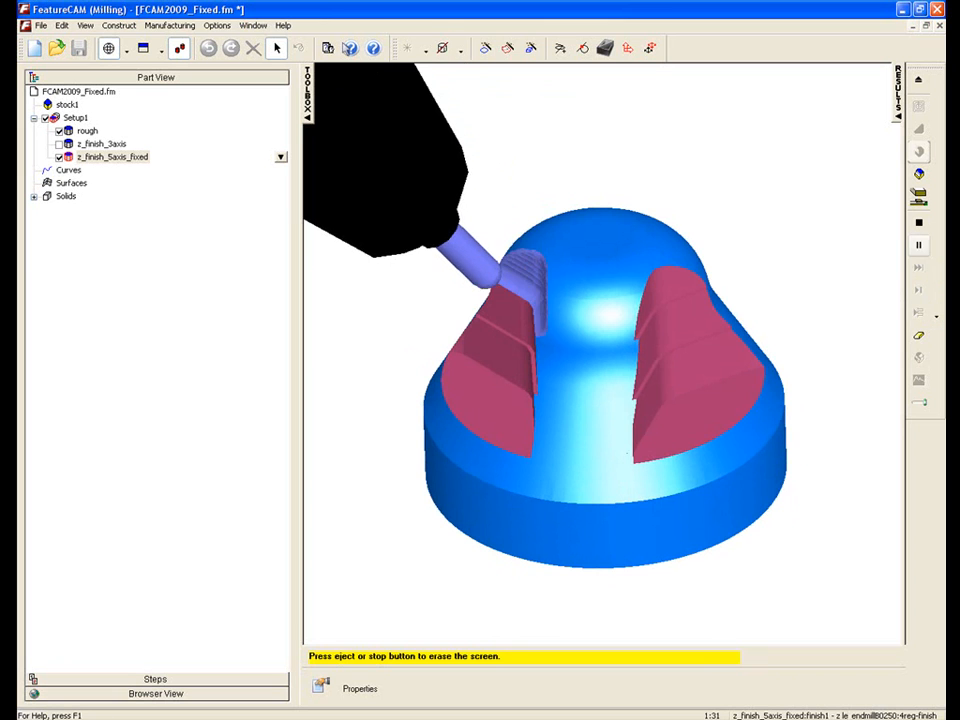